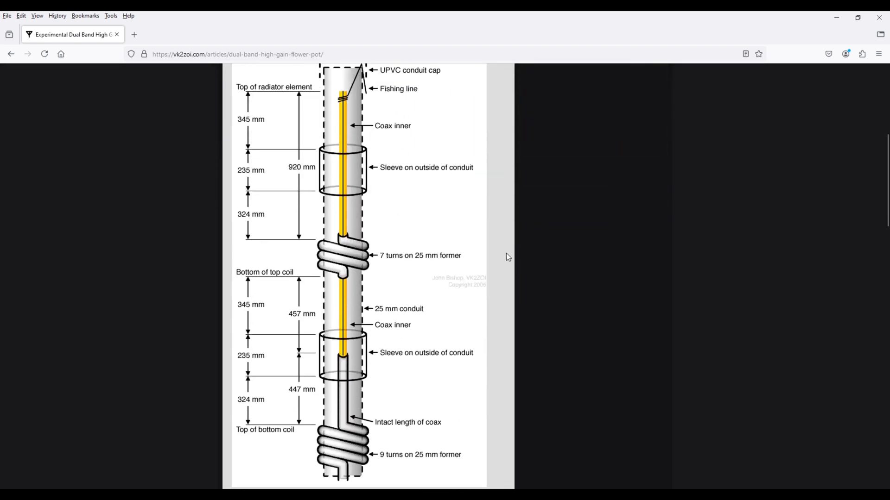
Step: Navigate from the dual band article to the Half-Wave Flower Pot Antenna article via the Articles sidebar
scroll(up, 3)
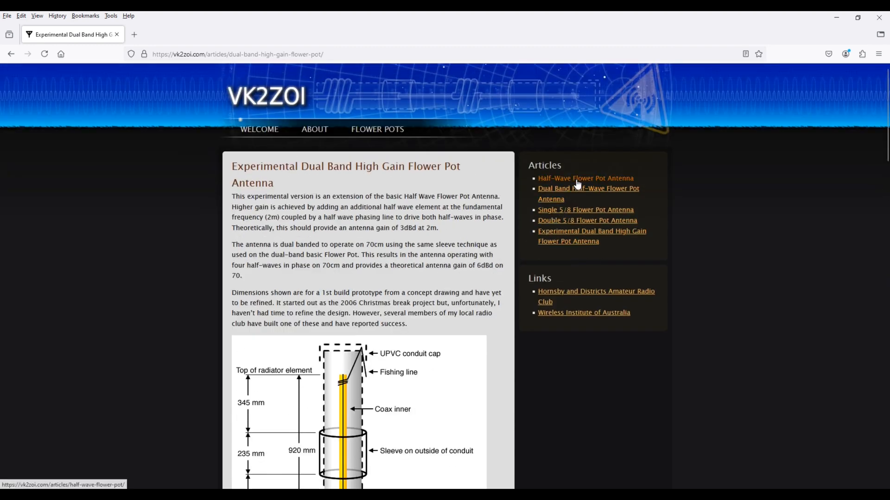
click(585, 178)
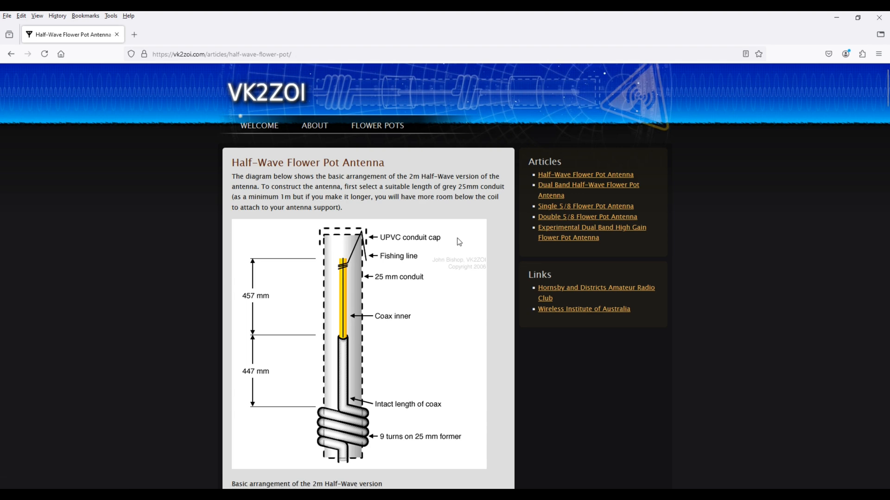